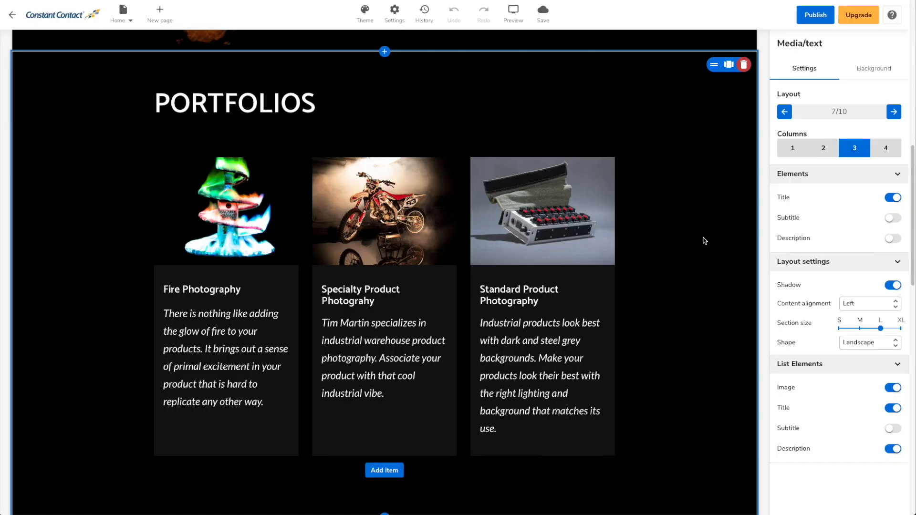
{"action": "mouse_move", "coordinate": [691, 240]}
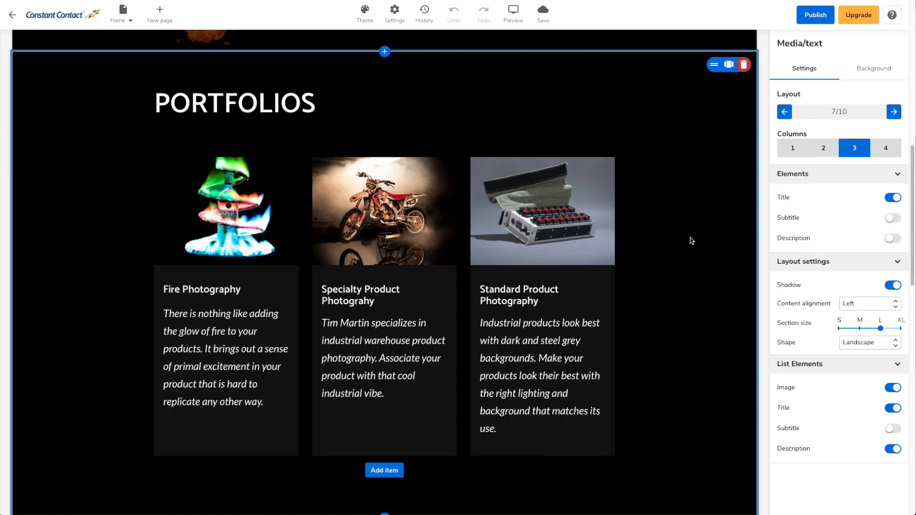